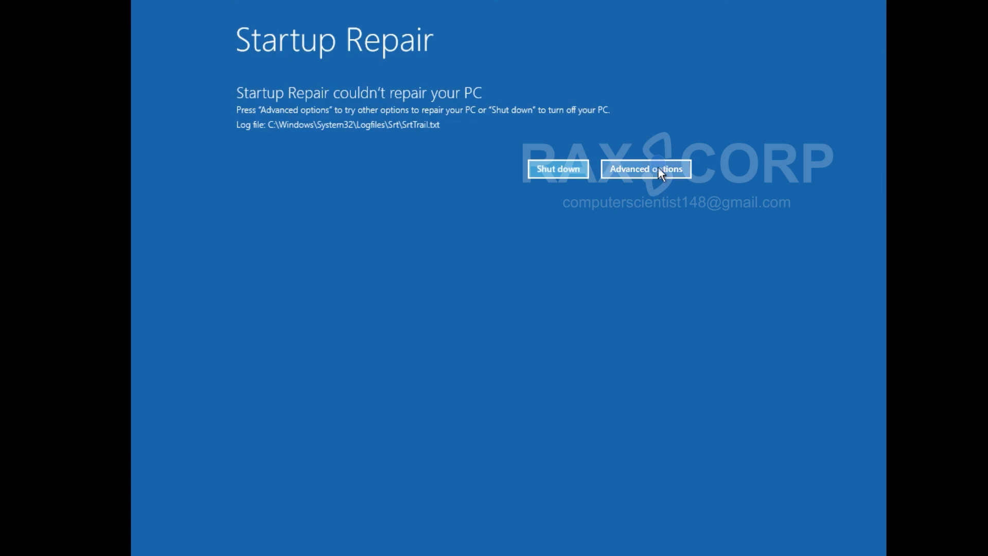
# Open the recovery Command Prompt through Advanced options > Troubleshoot > Advanced options.
pyautogui.click(644, 168)
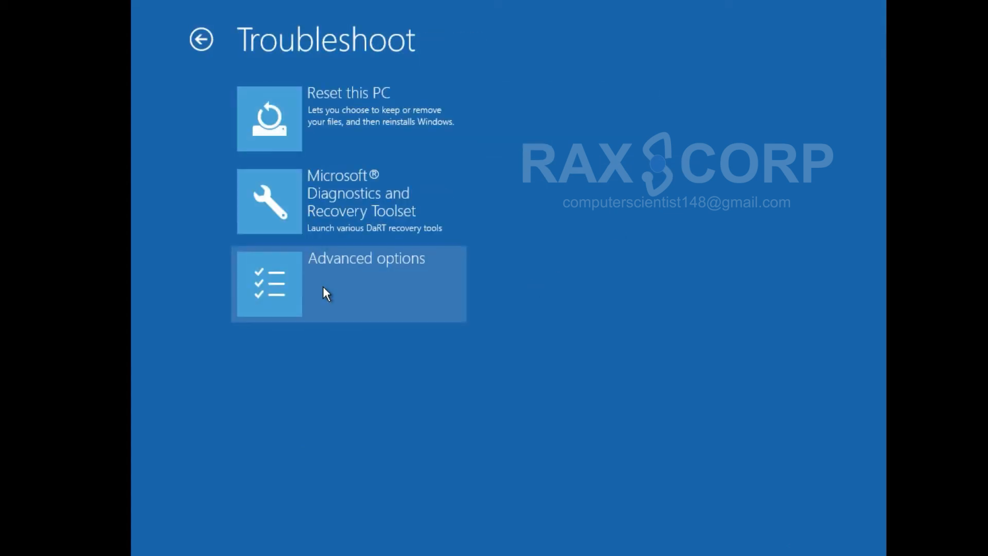
pyautogui.click(346, 284)
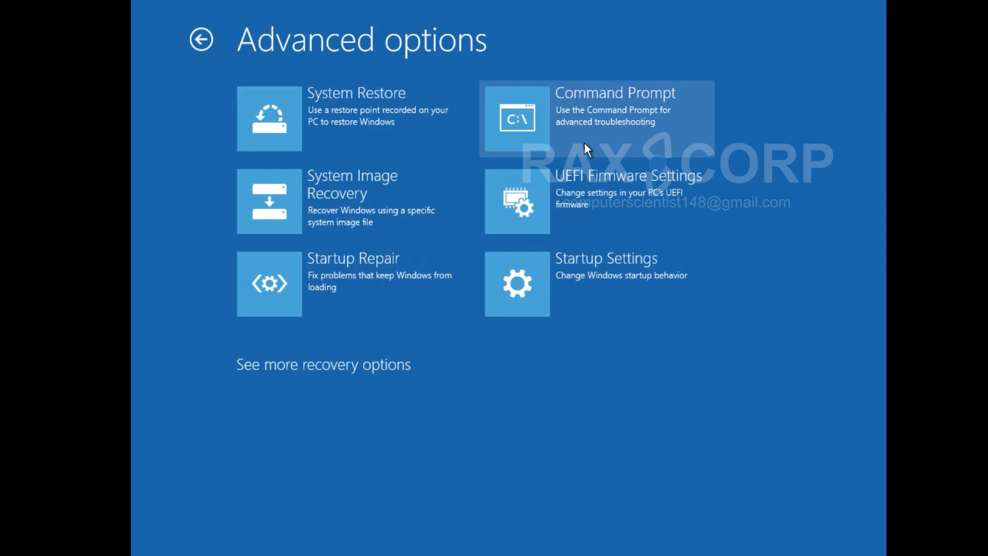
pyautogui.click(595, 118)
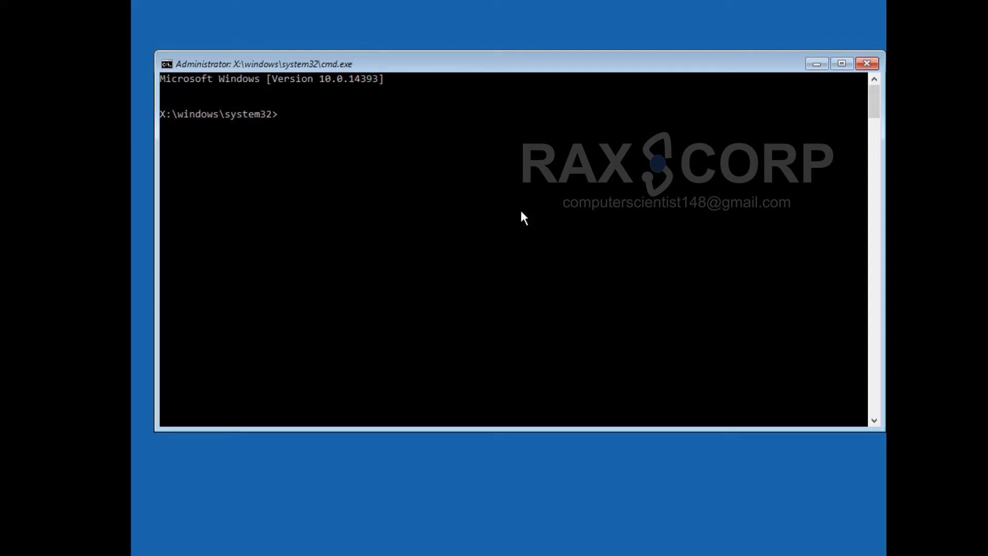
# Run chkdsk /f /r on drive C, then switch the prompt to drive C.
pyautogui.write('ch')
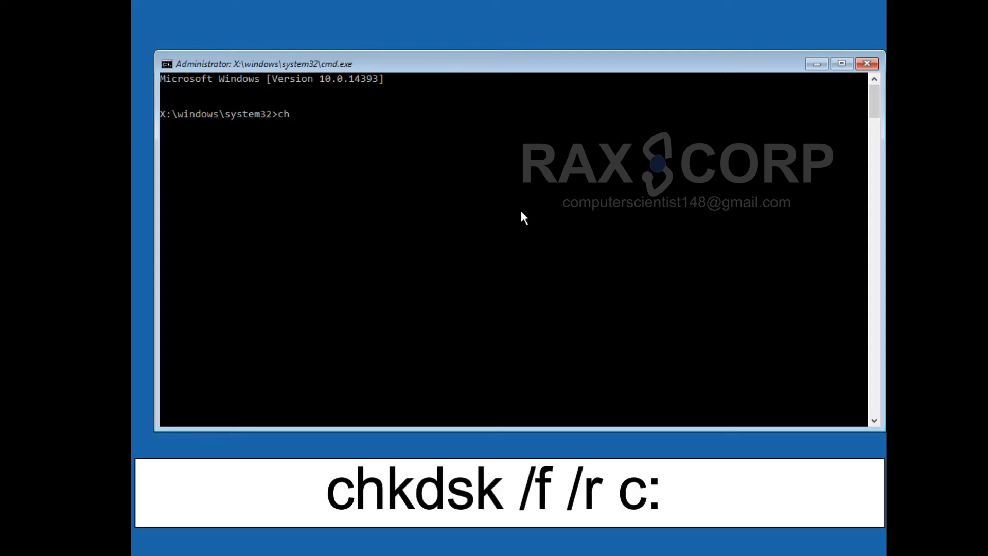
pyautogui.write('kdsk')
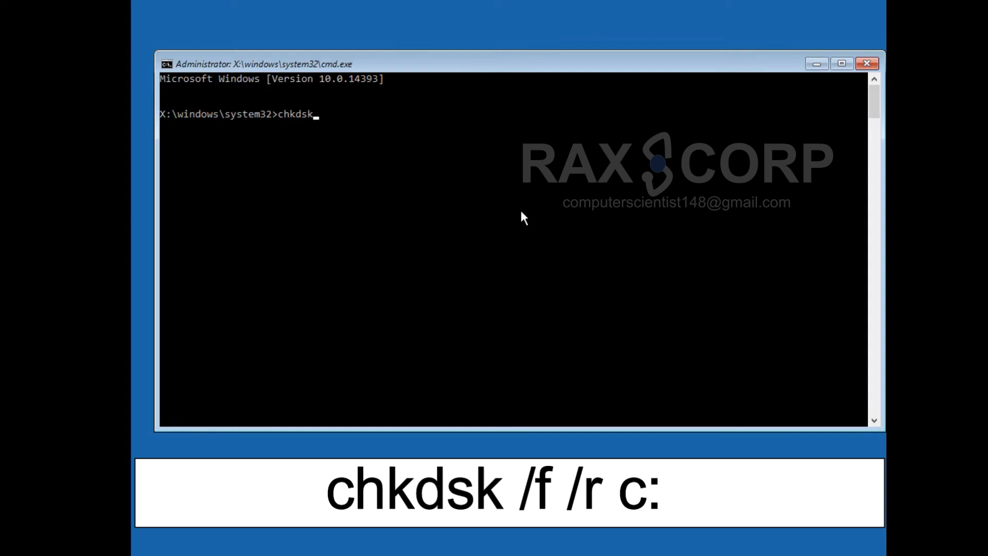
pyautogui.write('/f')
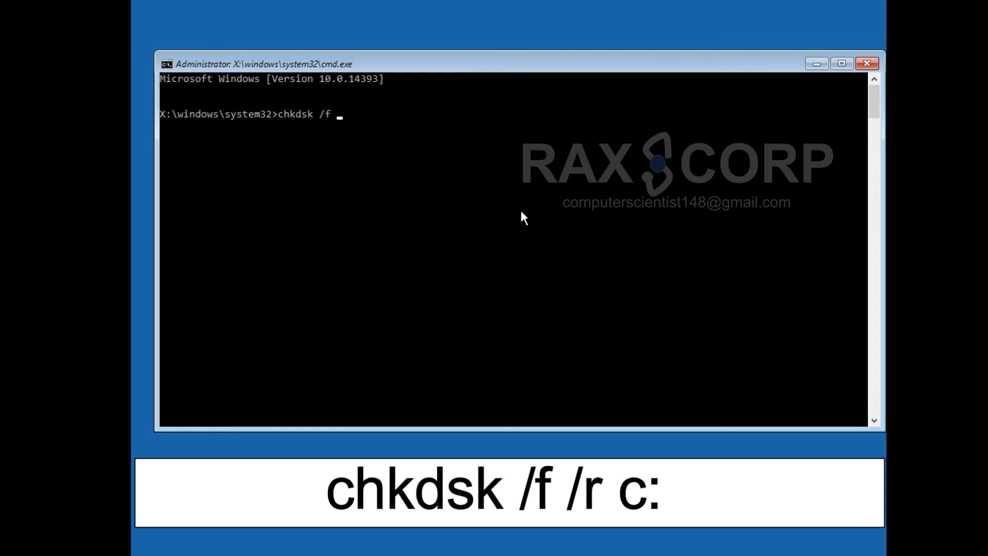
pyautogui.write('/r')
pyautogui.write('c:')
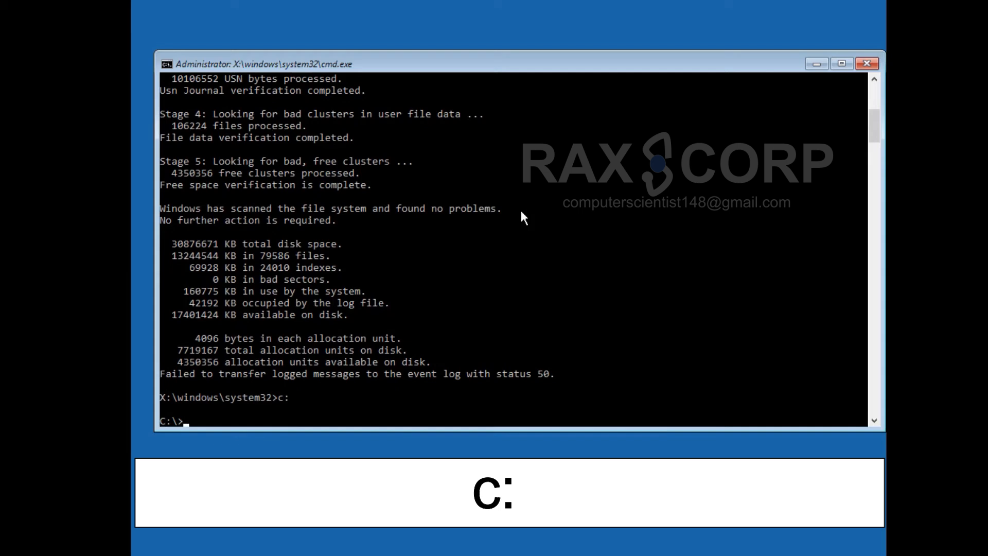
# In C:\Windows\System32\config, create a backup folder and copy all files into it.
pyautogui.write('cd')
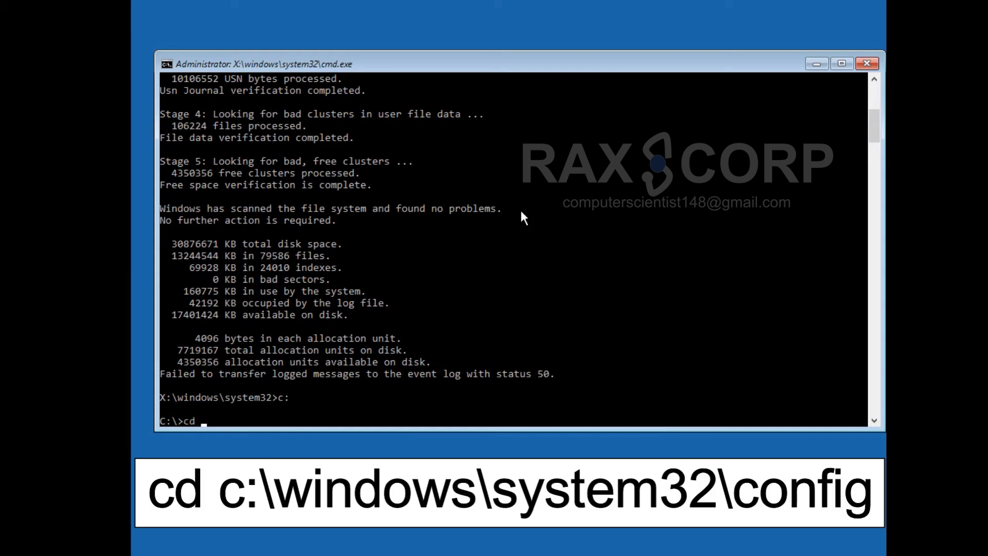
pyautogui.write('c:\\')
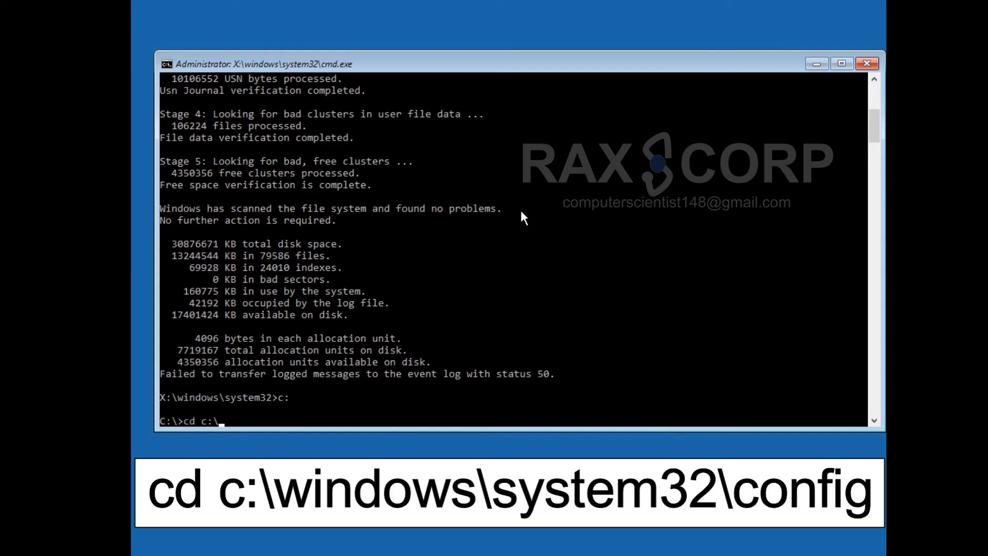
pyautogui.write('windows')
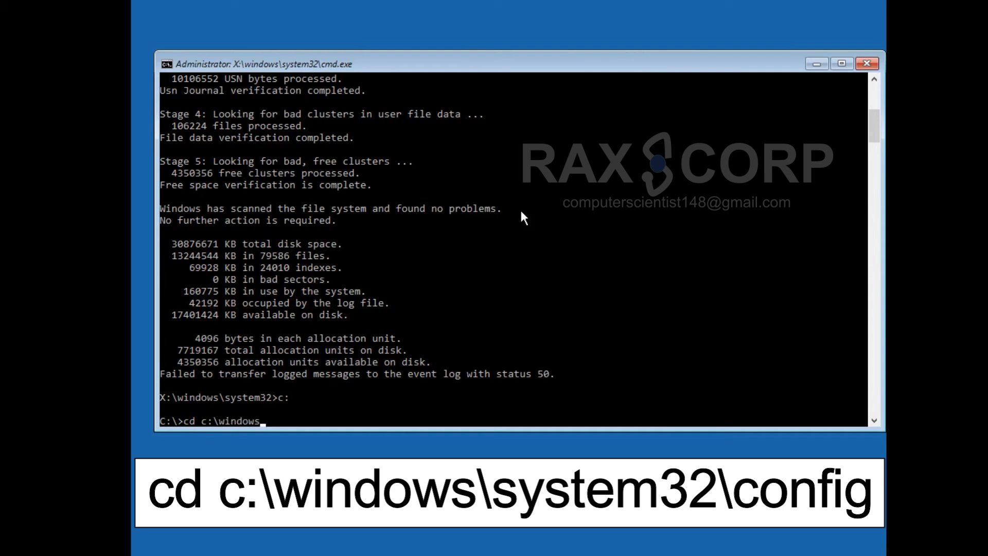
pyautogui.write('\\system32\\config')
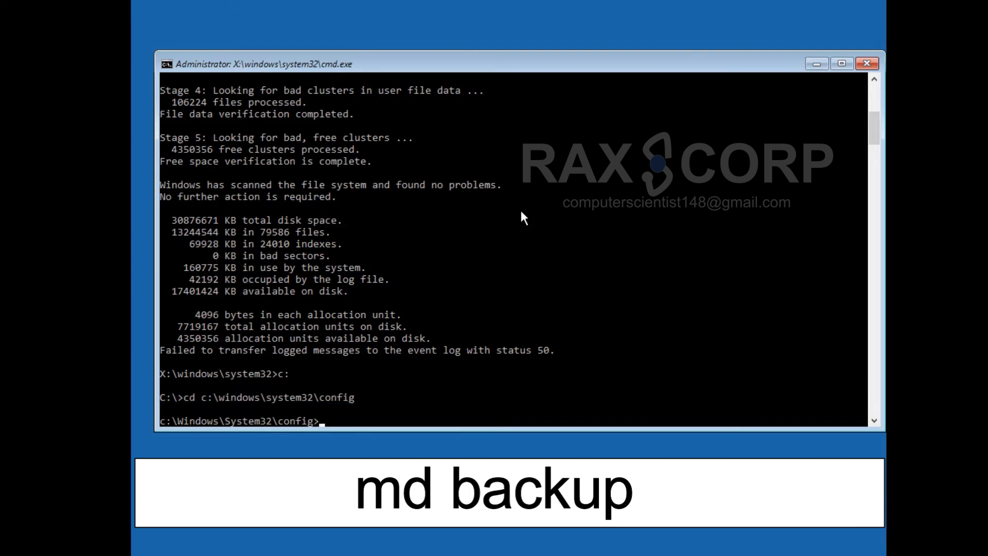
pyautogui.write('md backup')
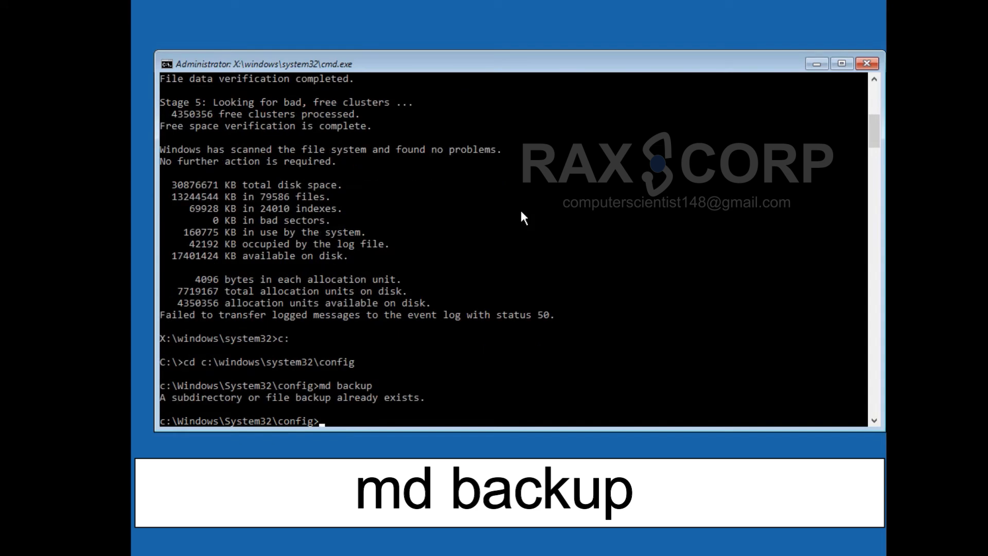
pyautogui.write('copy')
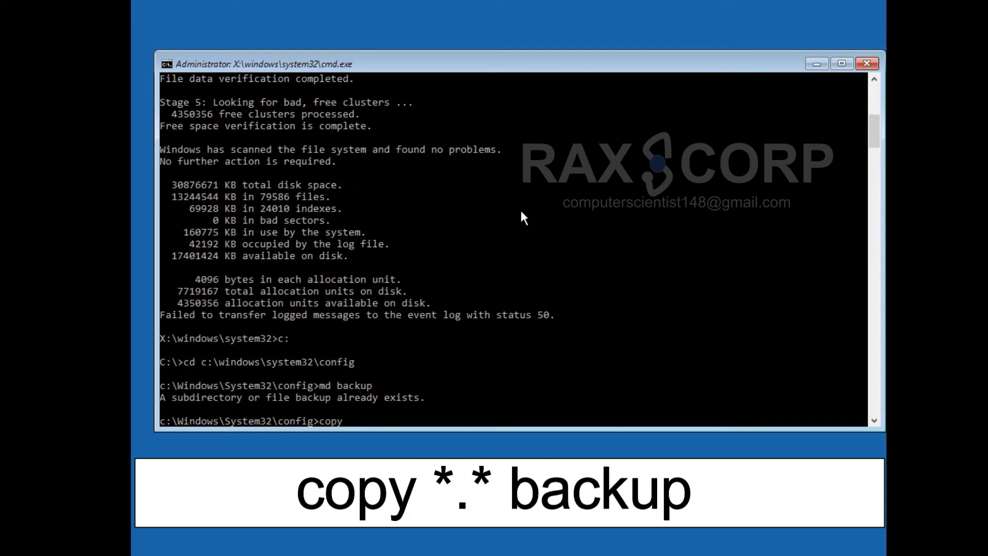
pyautogui.write('*.* backup')
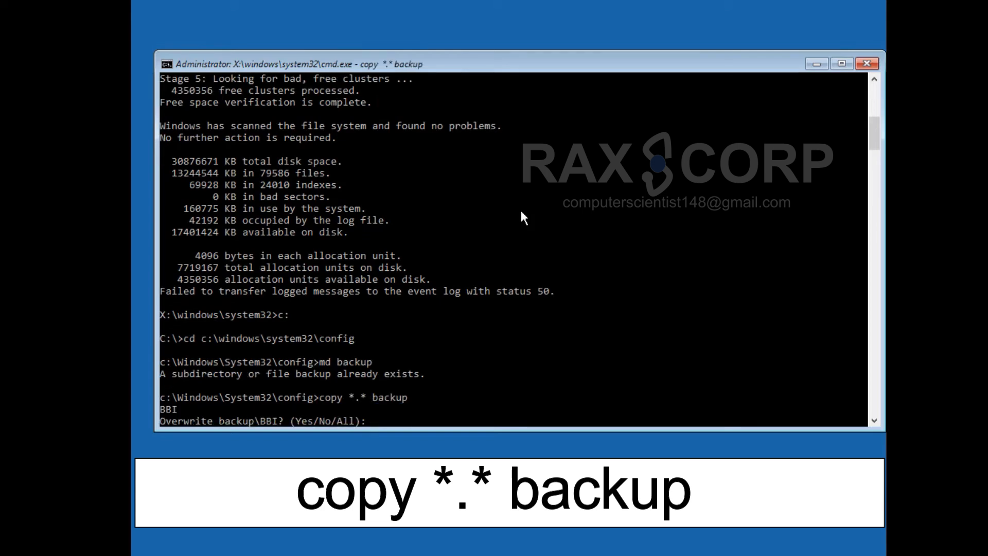
pyautogui.write('all')
pyautogui.write('copy')
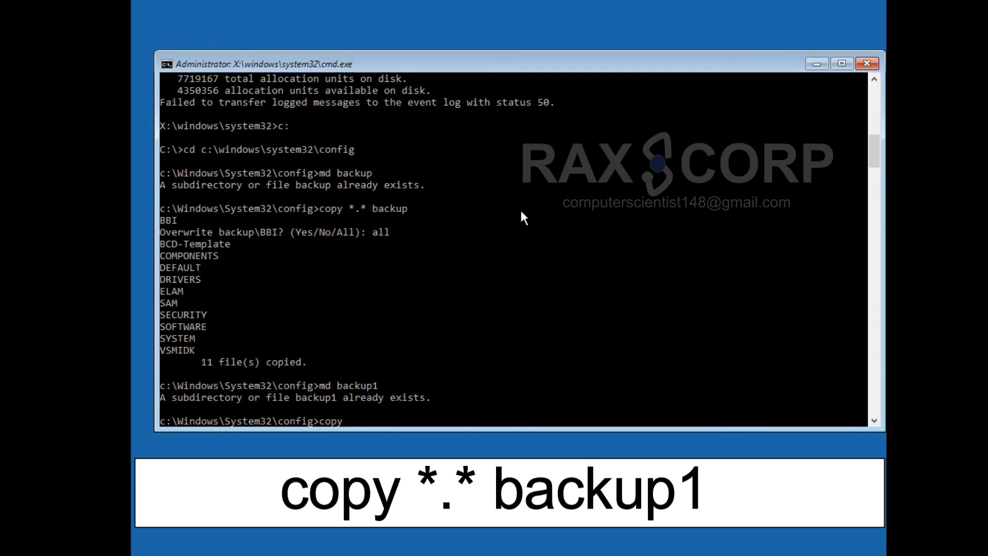
# Create a backup1 folder and copy all config files into it, answering All.
pyautogui.write('*.')
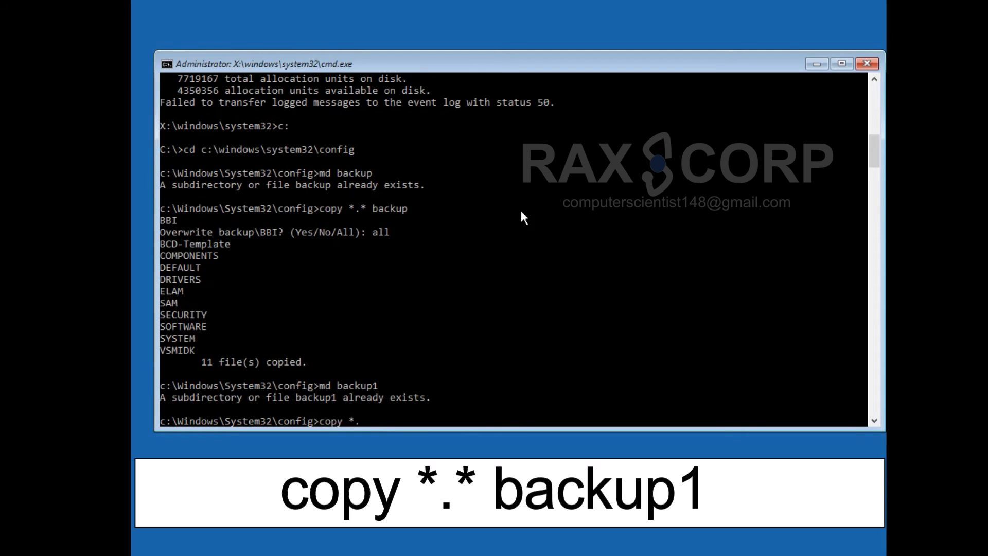
pyautogui.write('backup1')
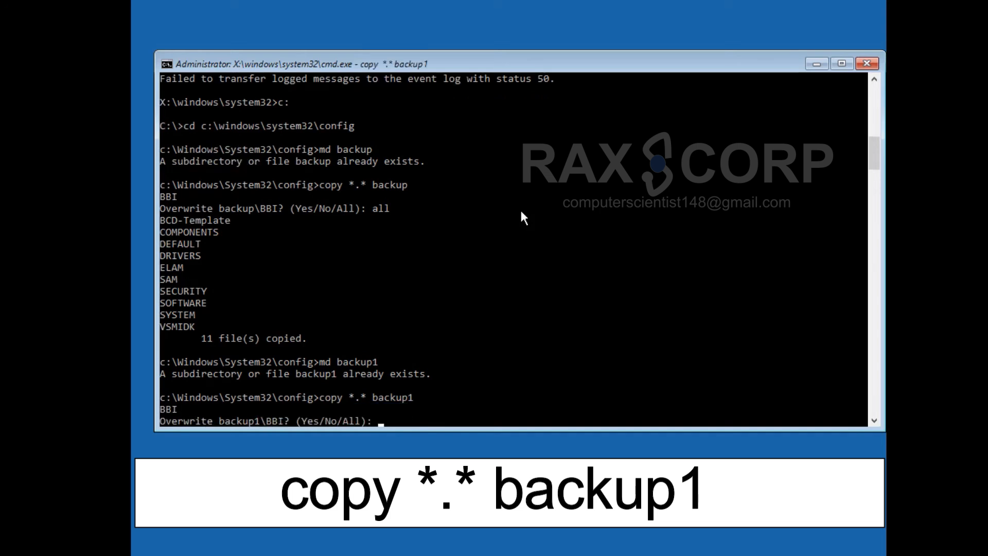
pyautogui.write('all')
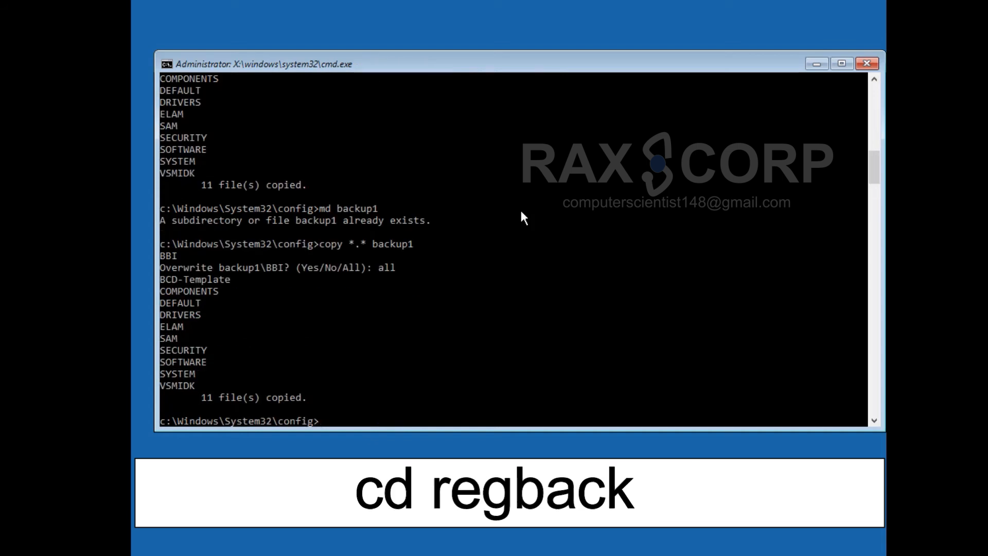
# List RegBack's files and copy all of them into the config folder, overwriting originals.
pyautogui.write('cd regback')
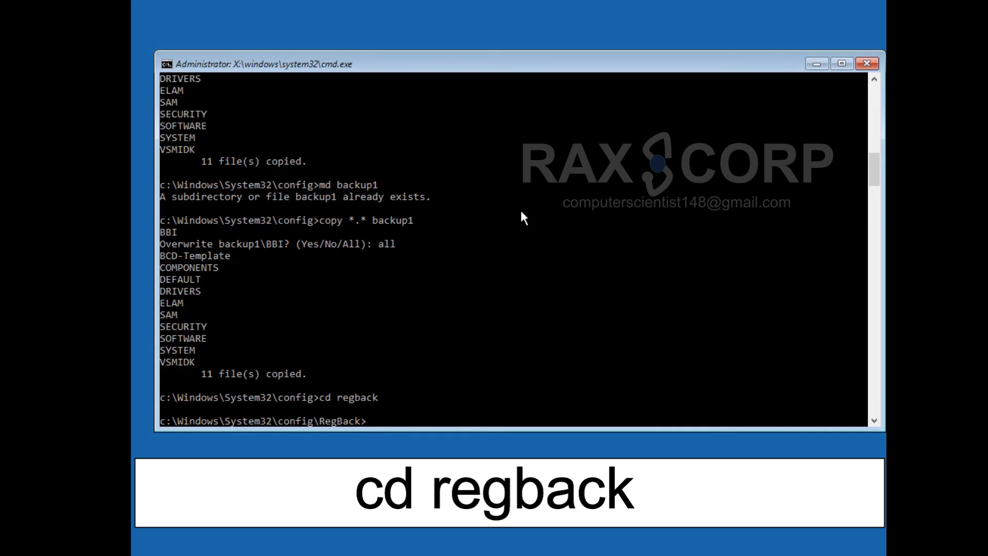
pyautogui.write('dir')
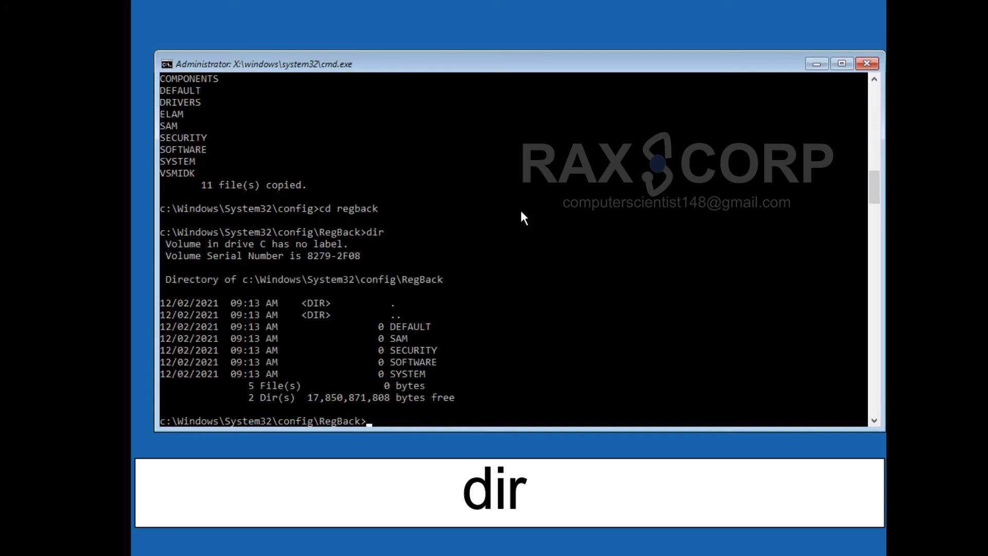
pyautogui.write('copy')
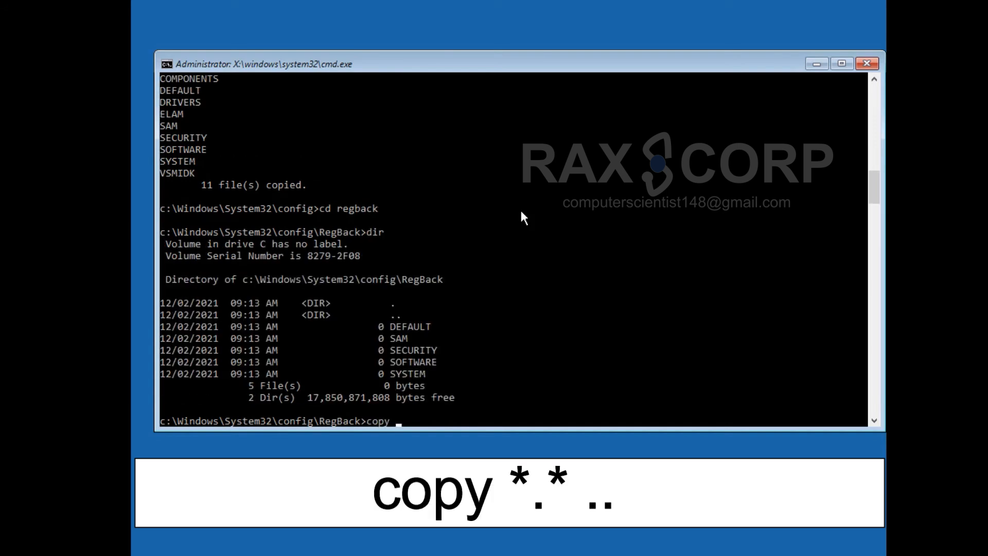
pyautogui.write('*.* ..')
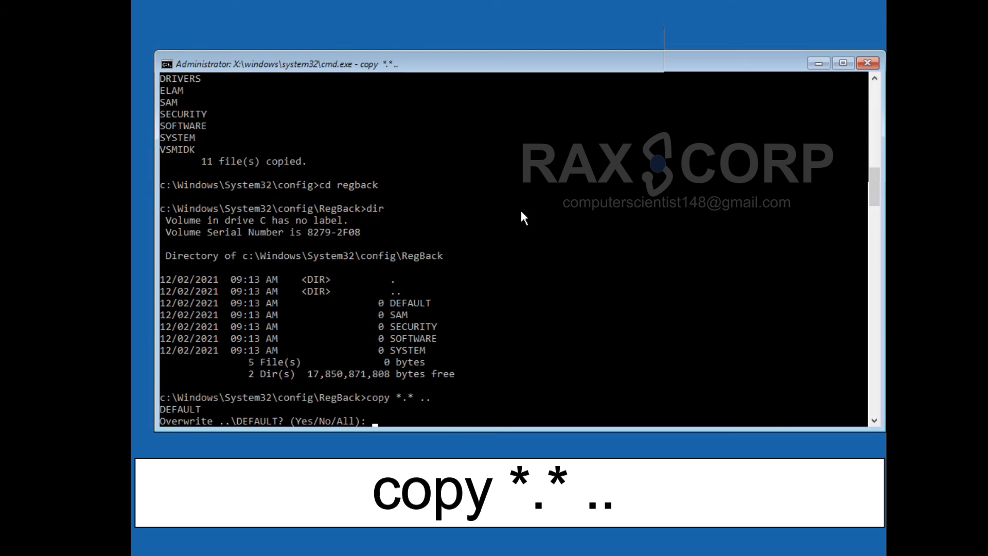
pyautogui.write('all')
pyautogui.write('b')
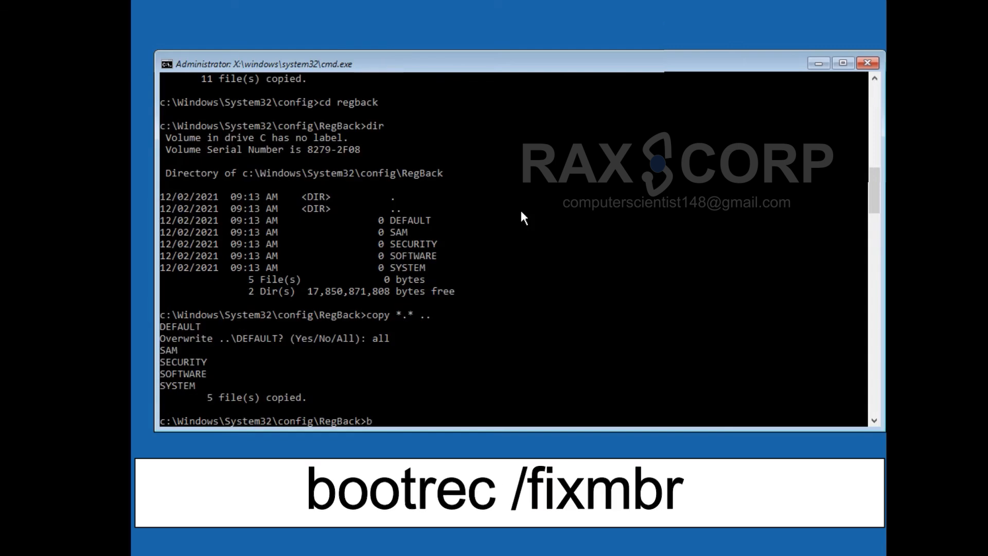
# Run bootrec /fixmbr and /fixboot, then export the BCD store to c:\bcdbackup.
pyautogui.write('ootrec')
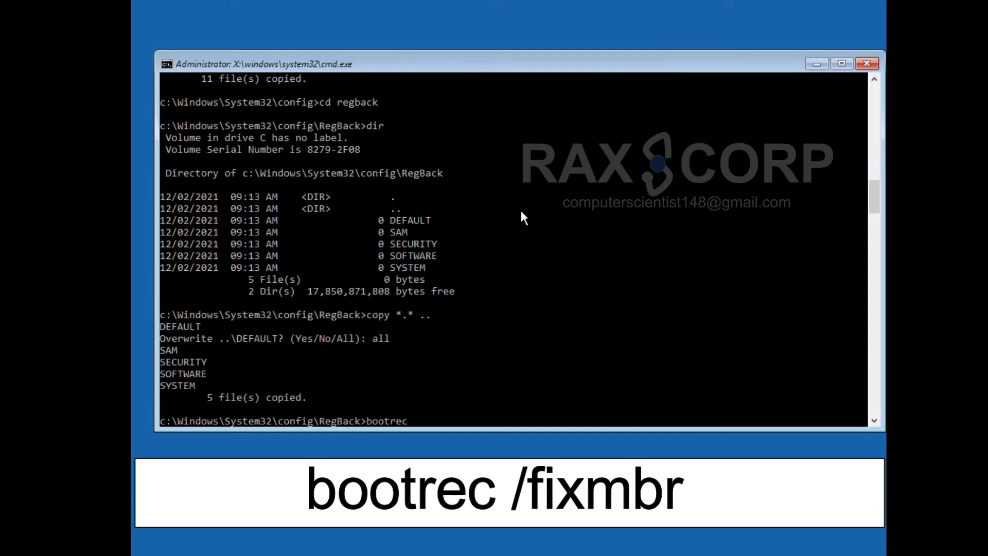
pyautogui.write('/fixmbr')
pyautogui.write('bootrec /fixboot')
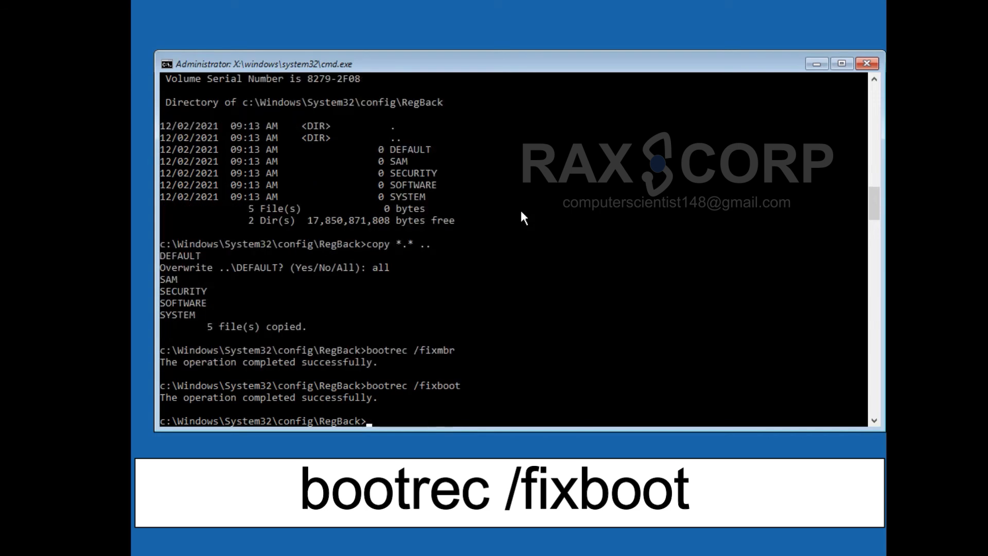
pyautogui.write('bcdedit /ex')
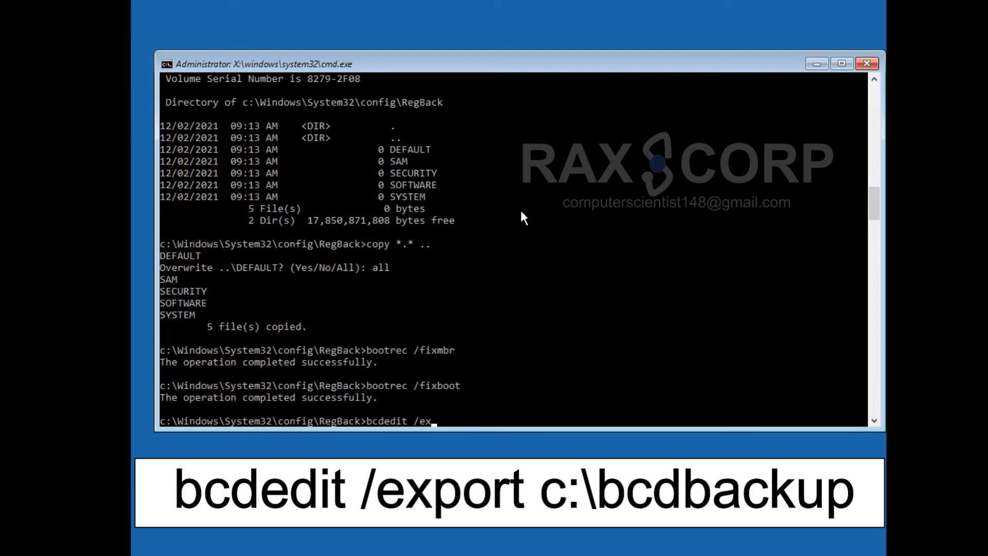
pyautogui.write('port c:')
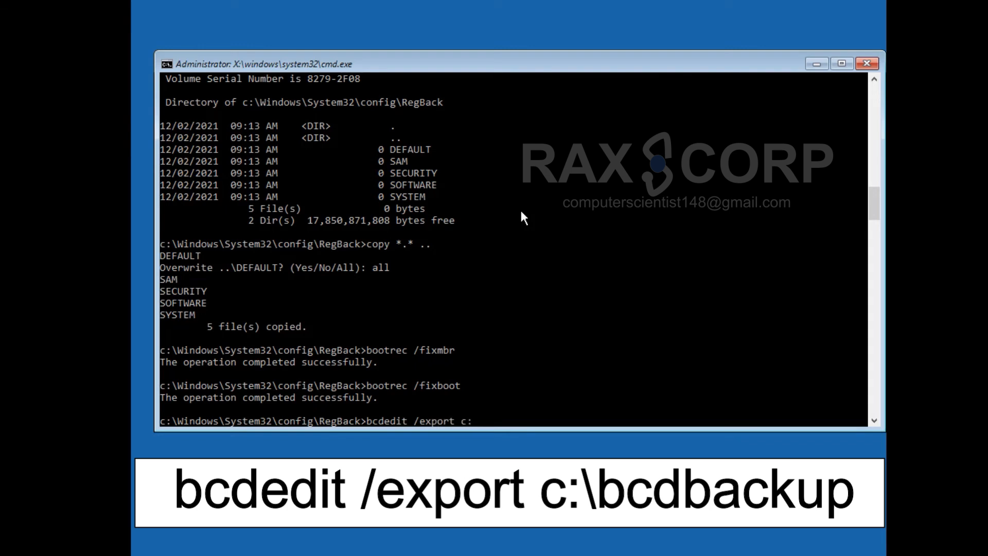
pyautogui.write('bcd')
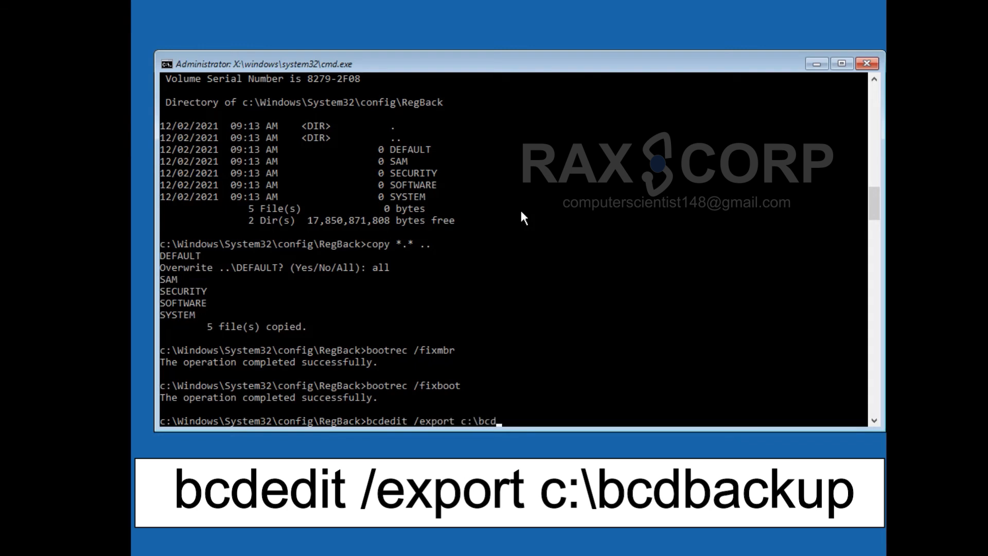
pyautogui.press('enter')
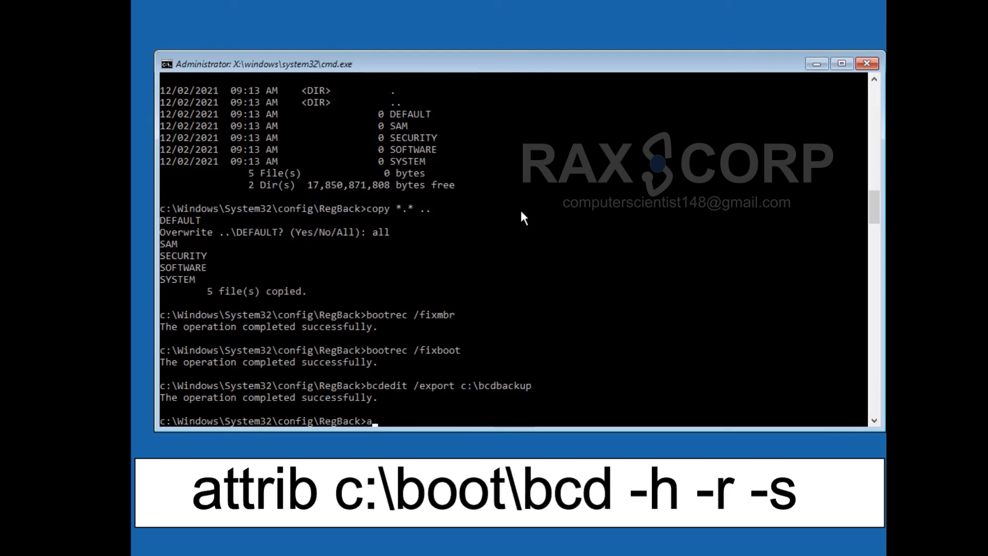
# Try unhiding and renaming c:\boot\bcd to bcd.old, then enter bootrec /rebuildbcd.
pyautogui.write('ttriv')
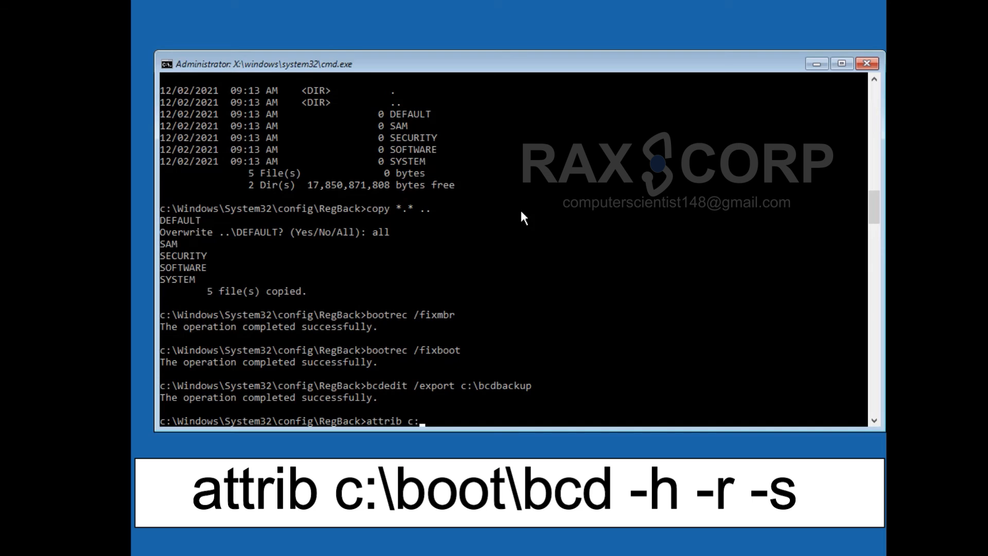
pyautogui.write('\\boot\\bcd -h -r -s')
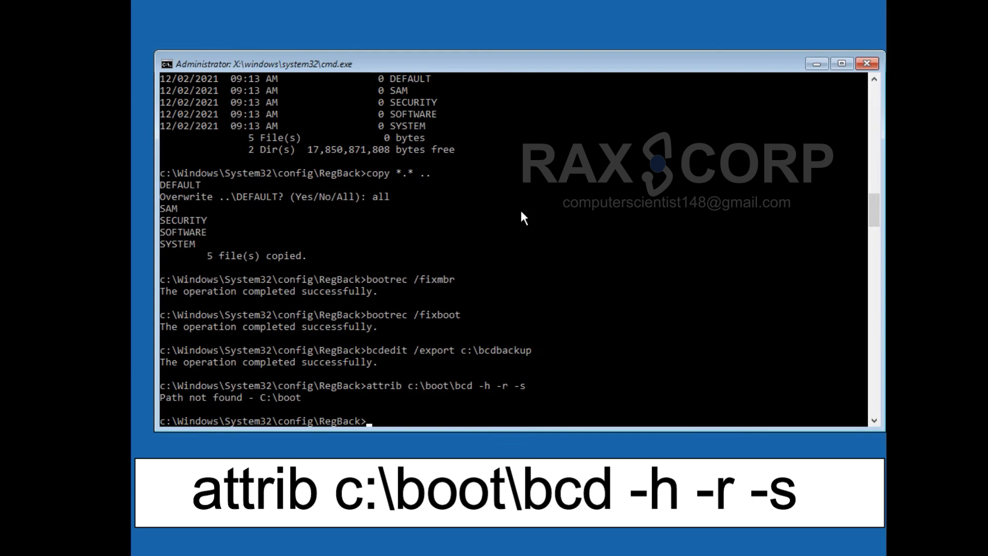
pyautogui.write('ren c:\\boo')
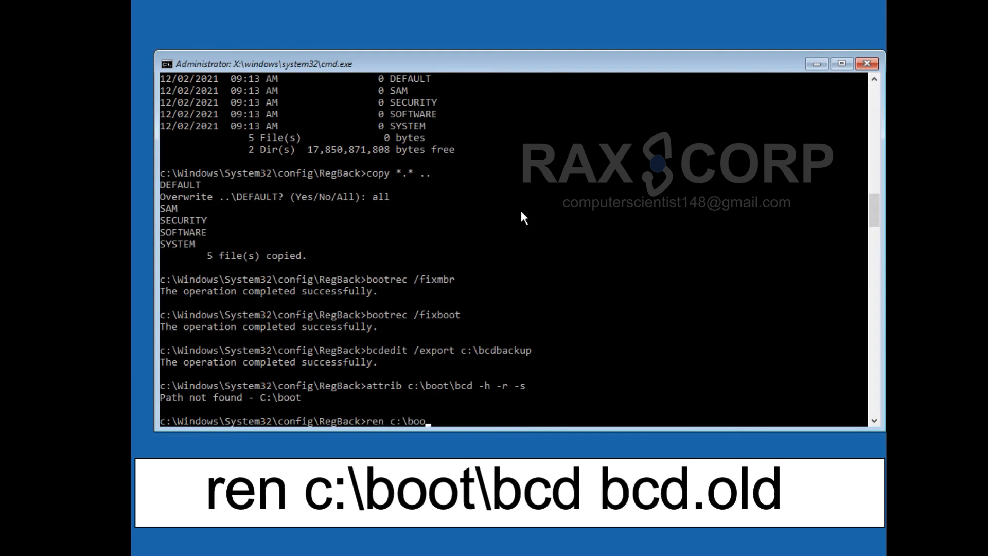
pyautogui.write('t\\bc')
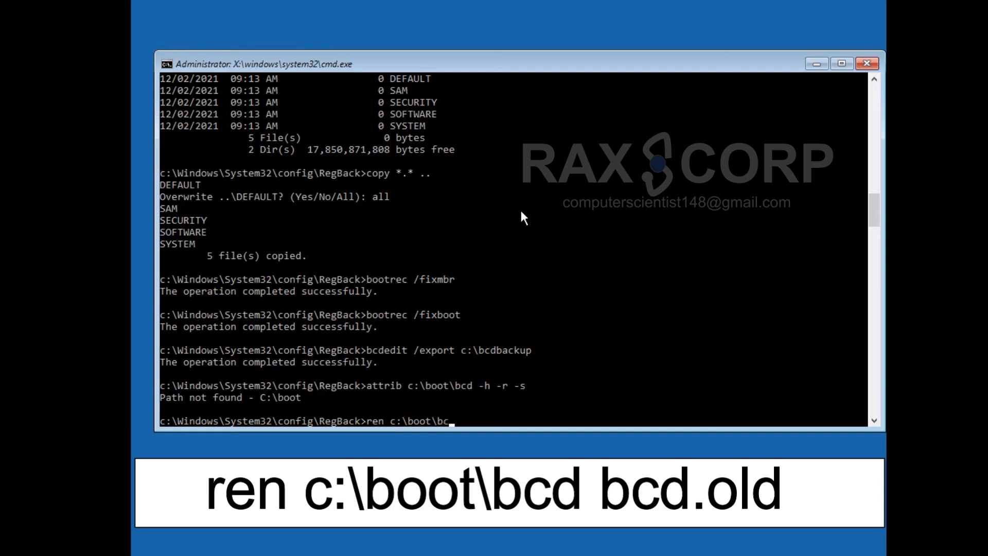
pyautogui.write('bcd.old')
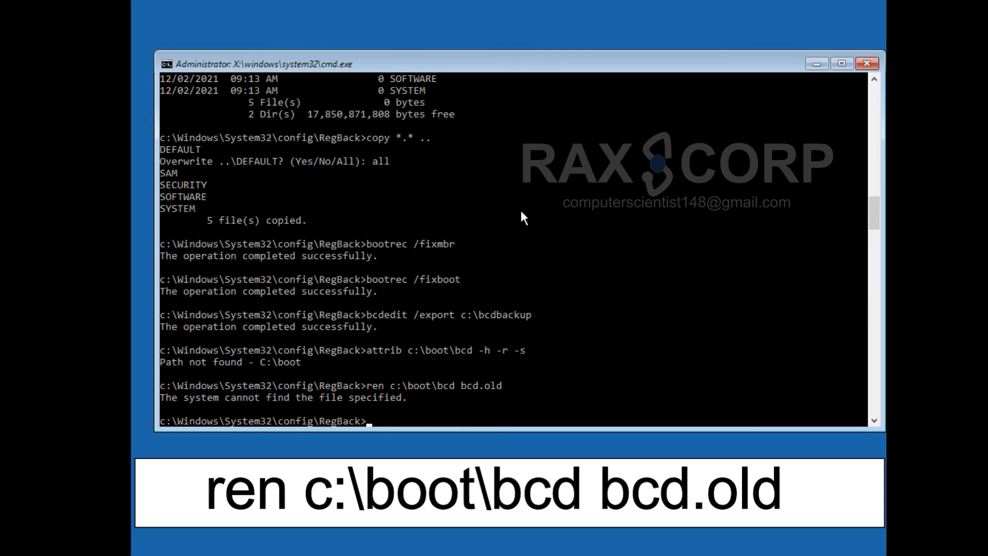
pyautogui.write('bootrec /r')
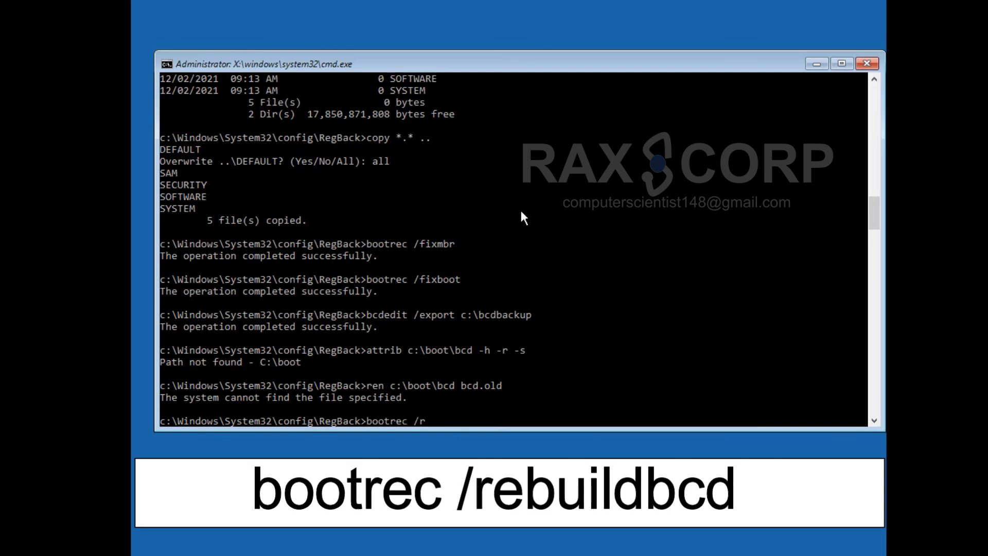
pyautogui.write('ebuildbcd')
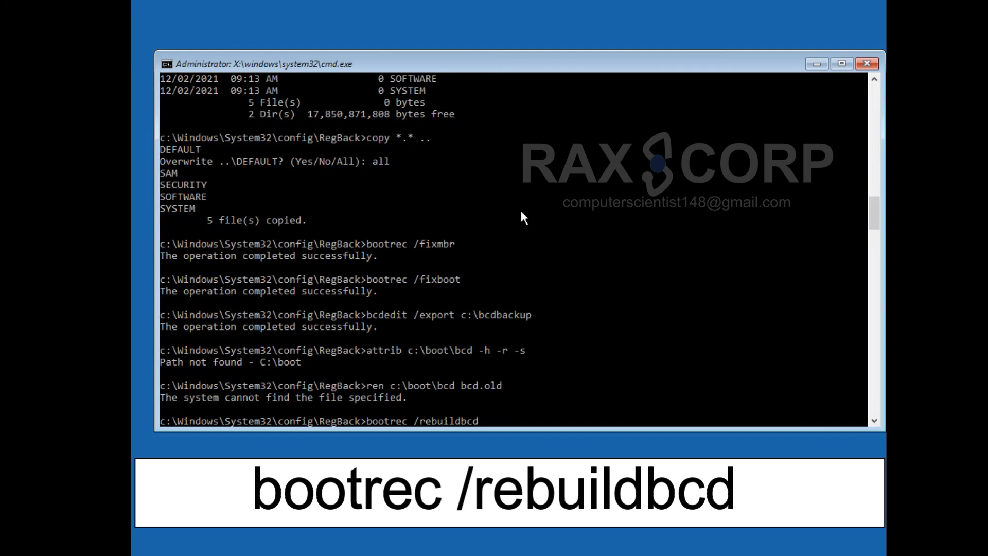